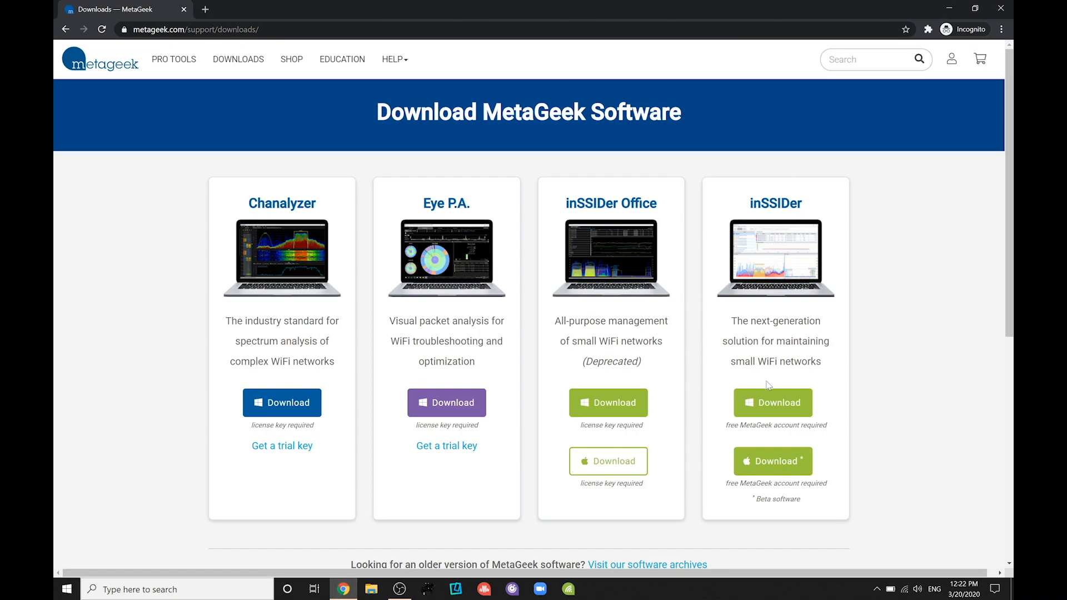
Open the Edimax EW-7833UAC adapter's Amazon listing from MetaGeek's supported adapters article
{"action": "left_click", "coordinate": [772, 402]}
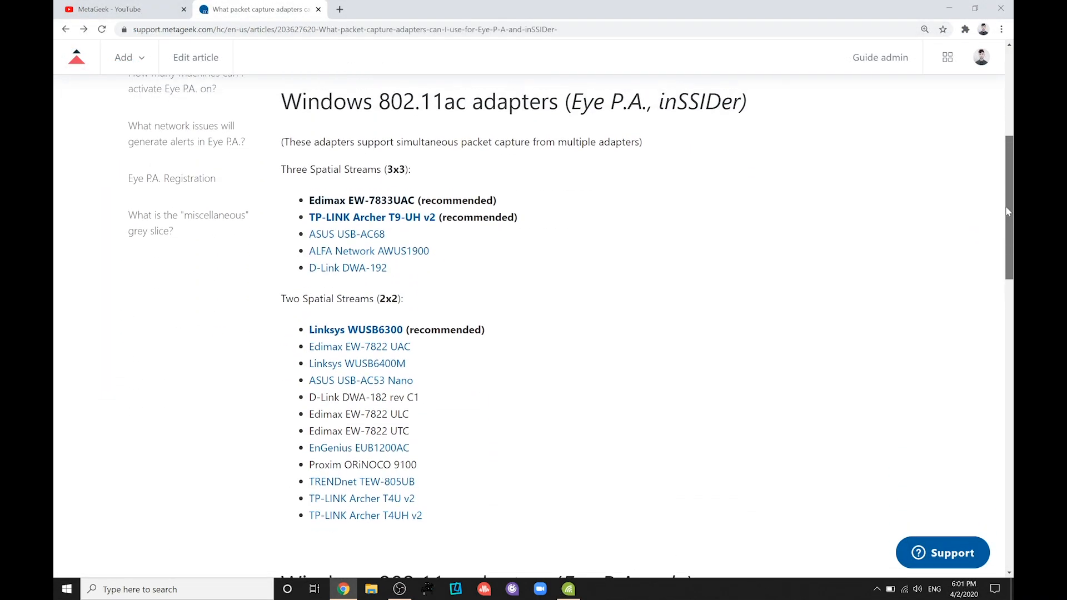
{"action": "left_click", "coordinate": [363, 201]}
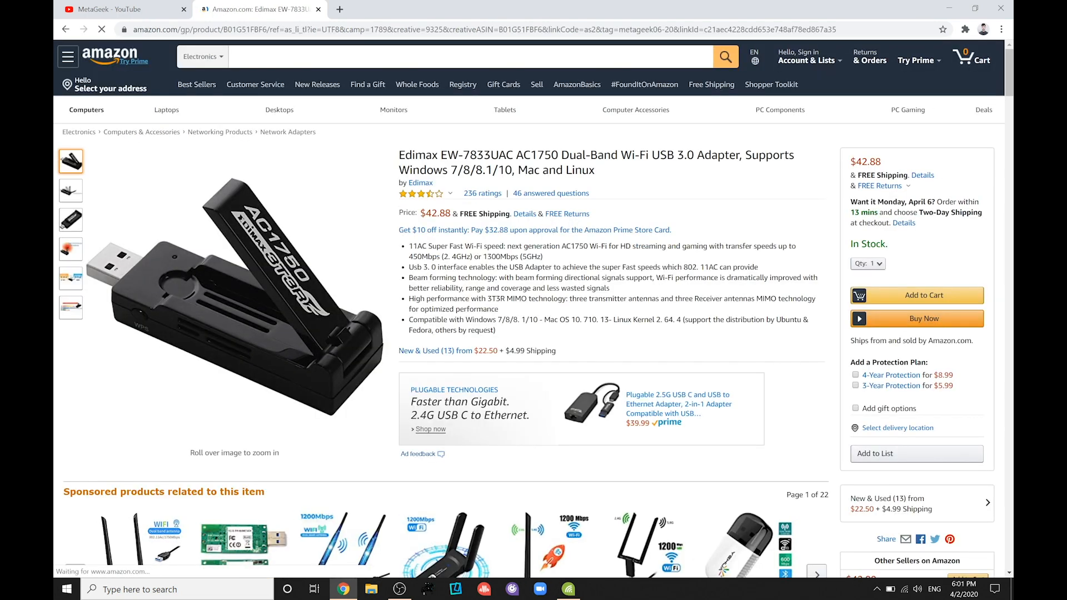
{"action": "double_click", "coordinate": [541, 153]}
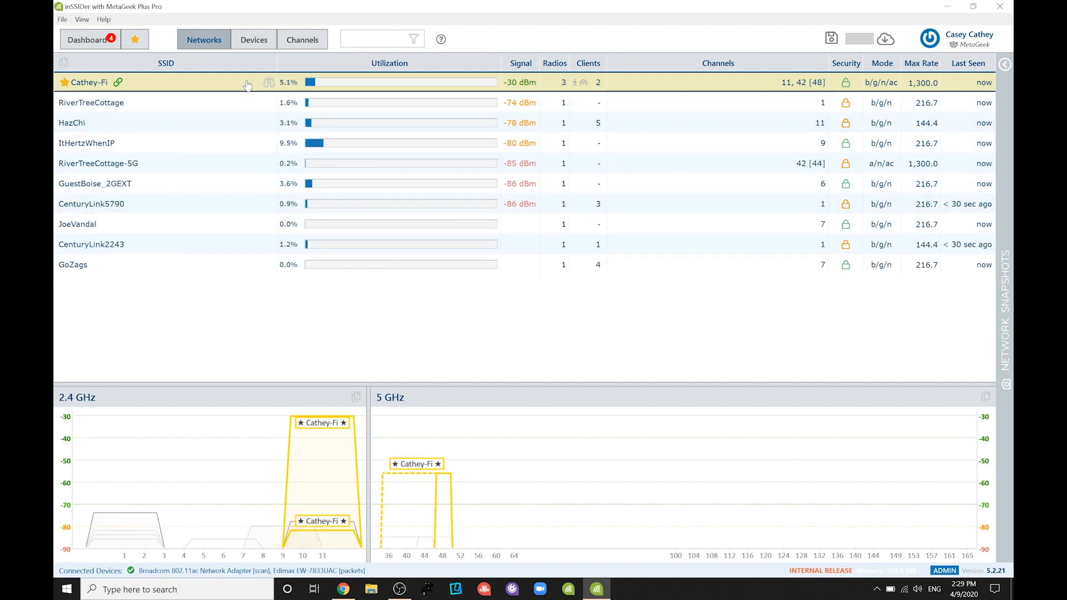
{"action": "mouse_move", "coordinate": [268, 82]}
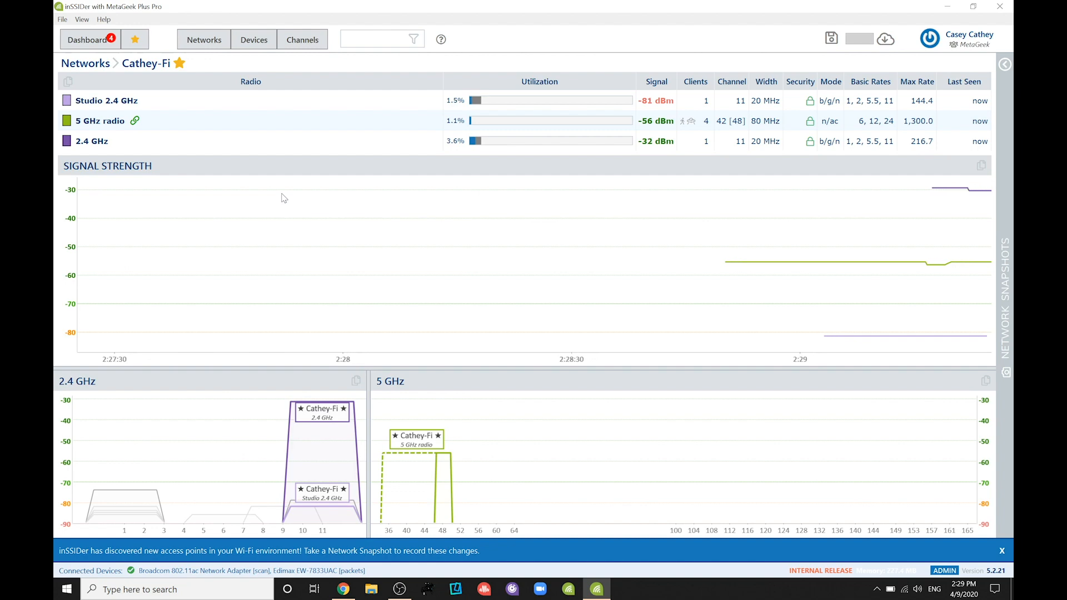
{"action": "mouse_move", "coordinate": [431, 123]}
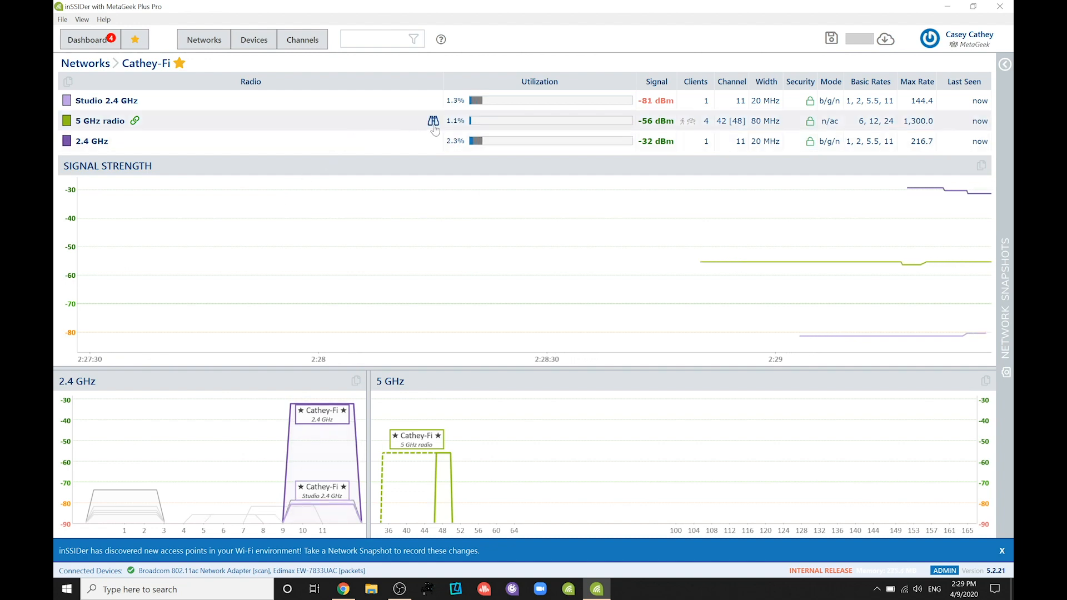
Select the Cathey-Fi 5 GHz radio and view its details and client list
{"action": "left_click", "coordinate": [100, 120]}
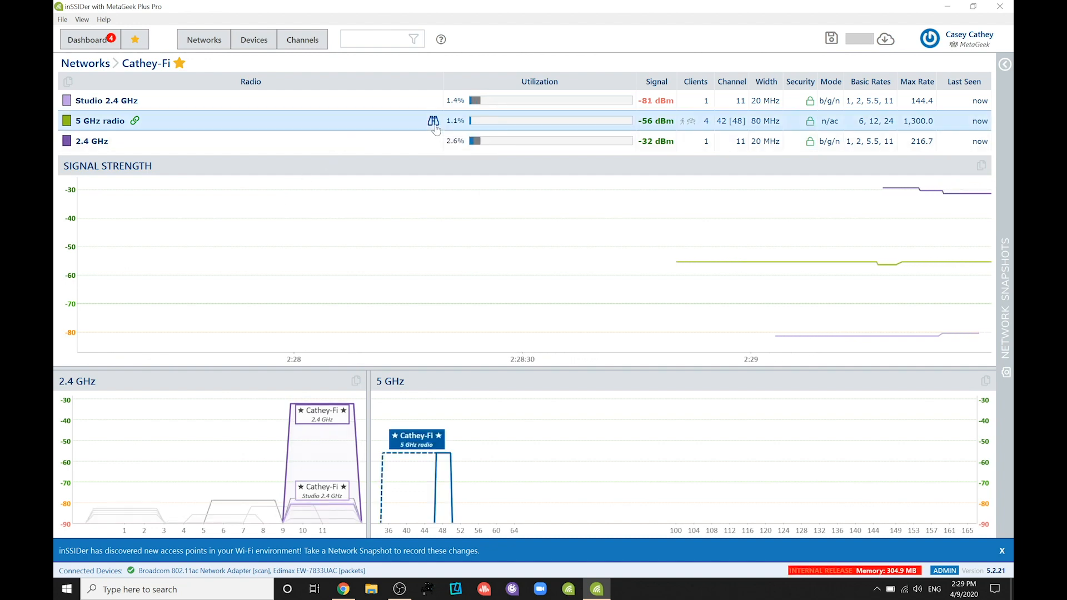
{"action": "left_click", "coordinate": [98, 120]}
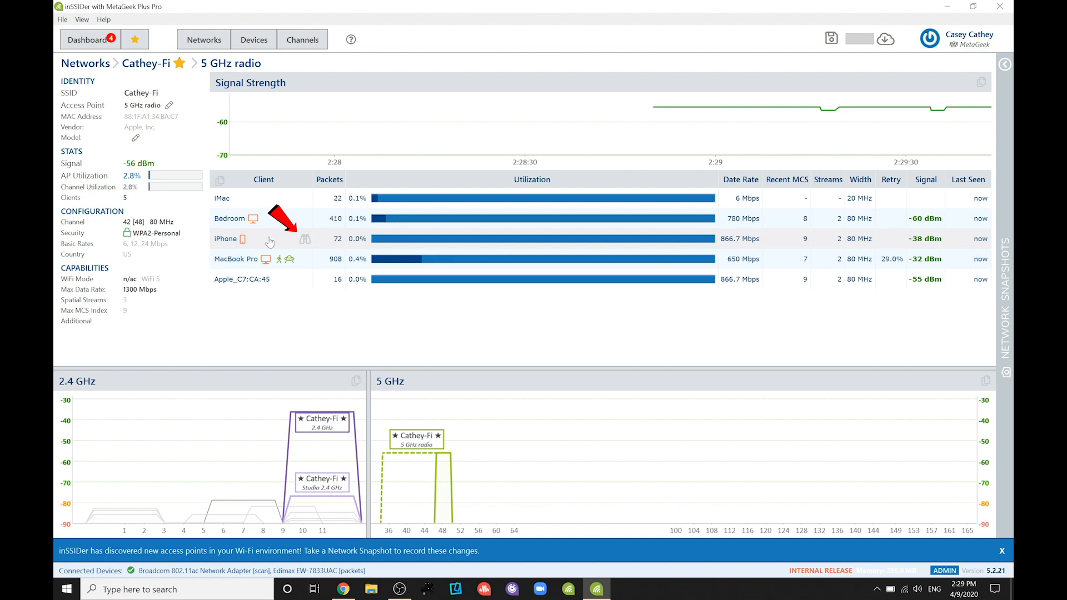
View the iPhone client's details so its Max MCS Index 9 and 2 spatial streams populate
{"action": "left_click", "coordinate": [225, 238]}
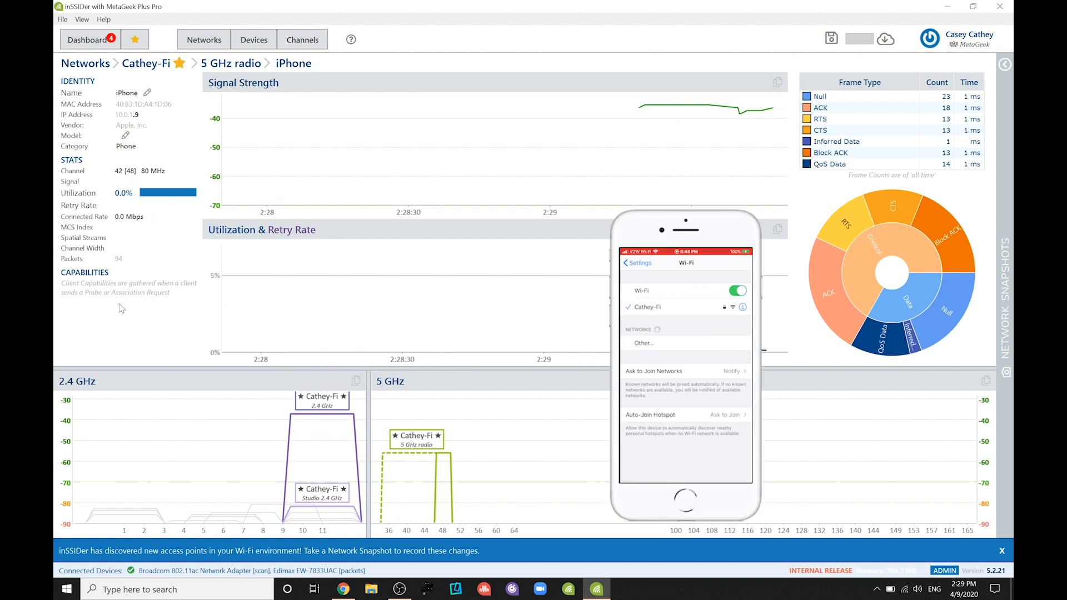
{"action": "left_click", "coordinate": [738, 291]}
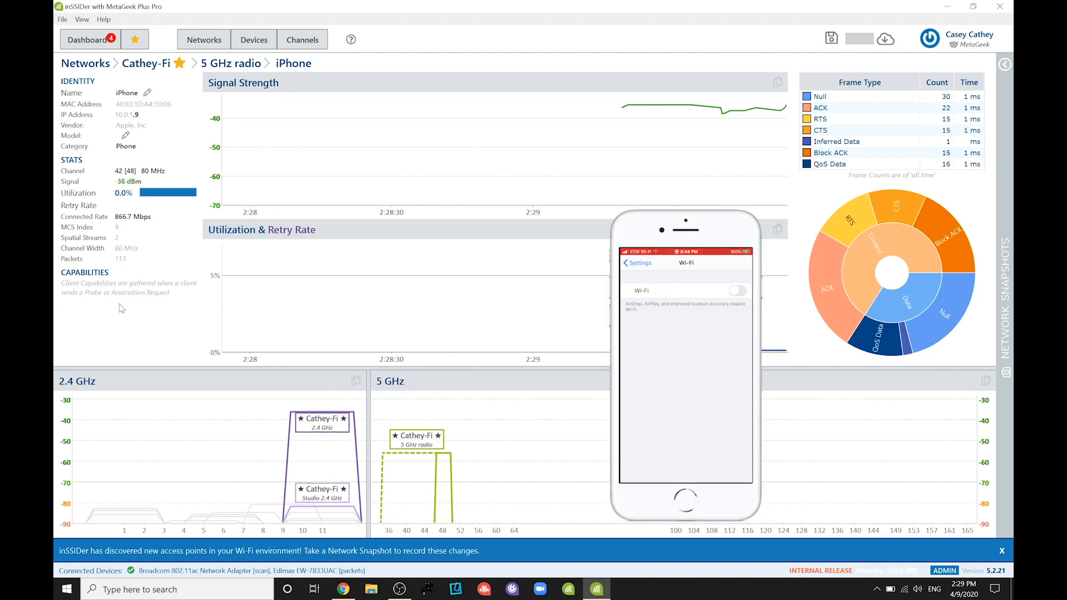
{"action": "left_click", "coordinate": [738, 292]}
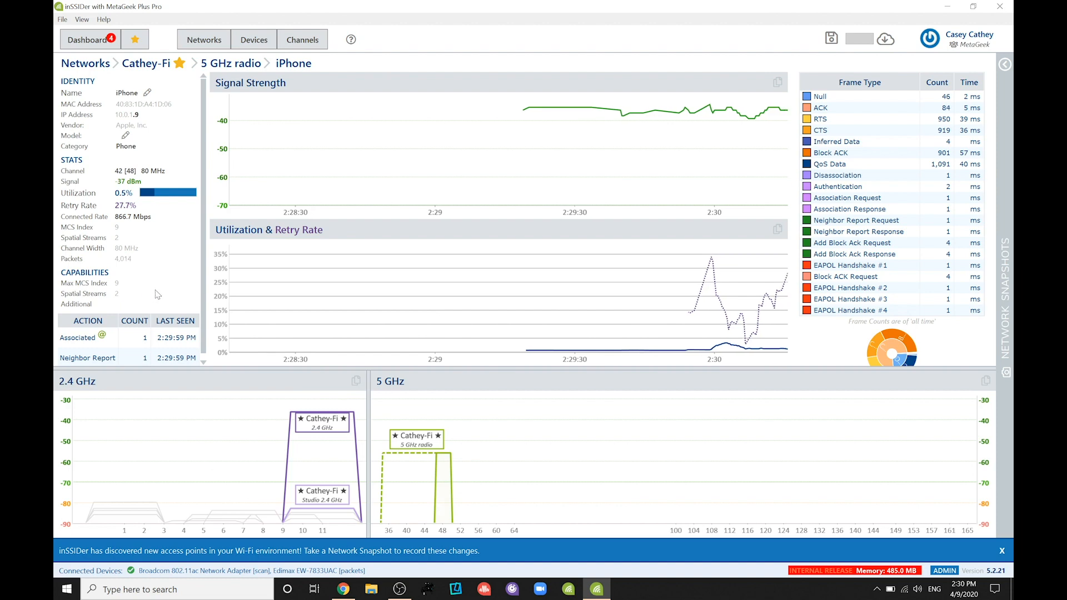
{"action": "mouse_move", "coordinate": [224, 269]}
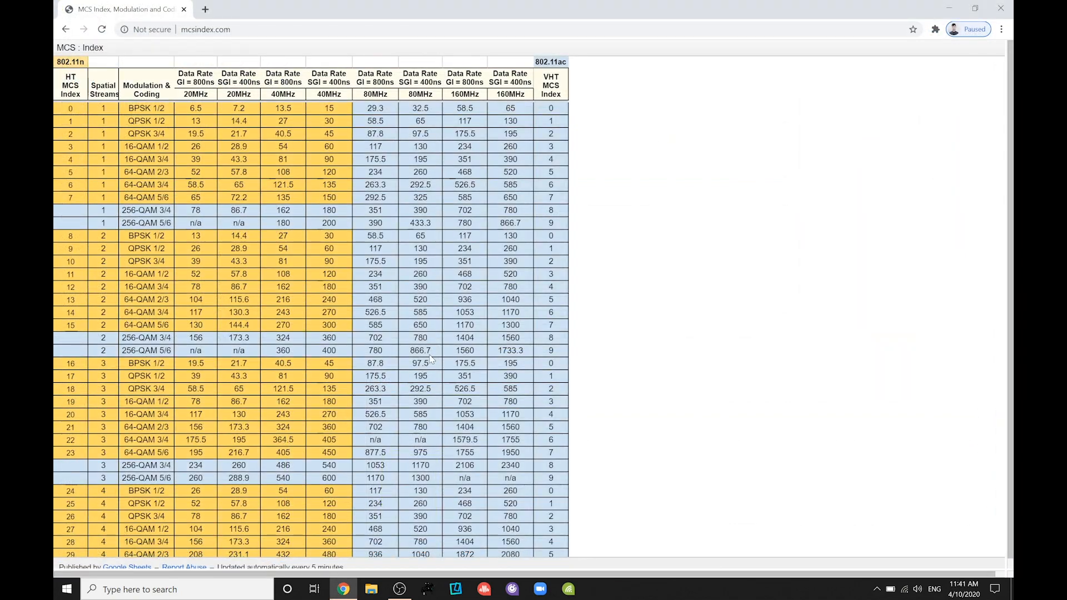
Highlight the 866.7 Mbps rate for MCS 9, 2 streams, 80 MHz in the MCS table
{"action": "double_click", "coordinate": [422, 350]}
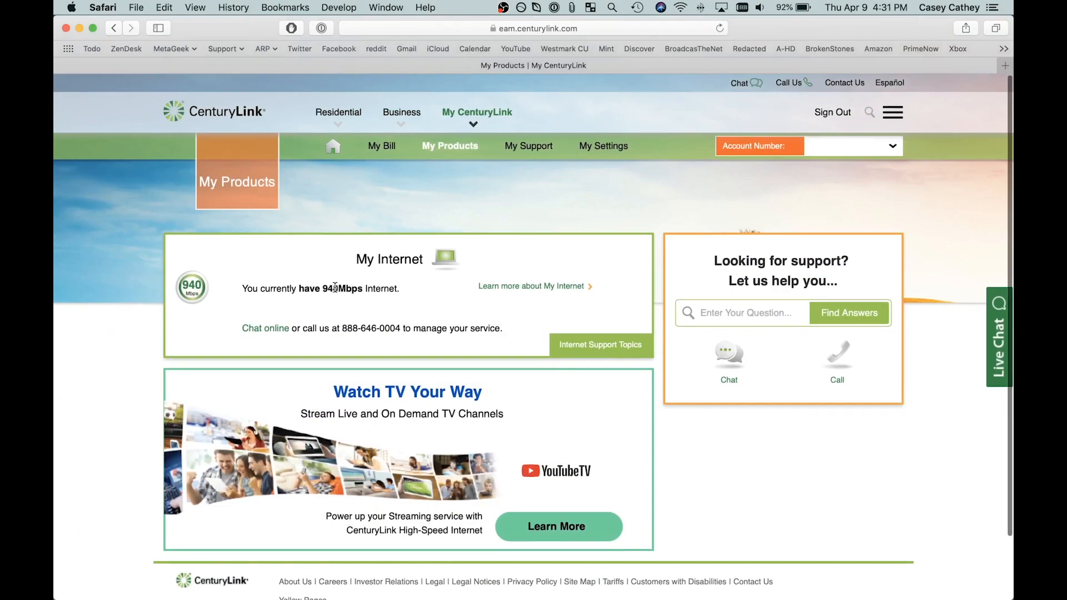
Highlight the 940 Mbps internet speed on the CenturyLink My Products page
{"action": "double_click", "coordinate": [334, 289]}
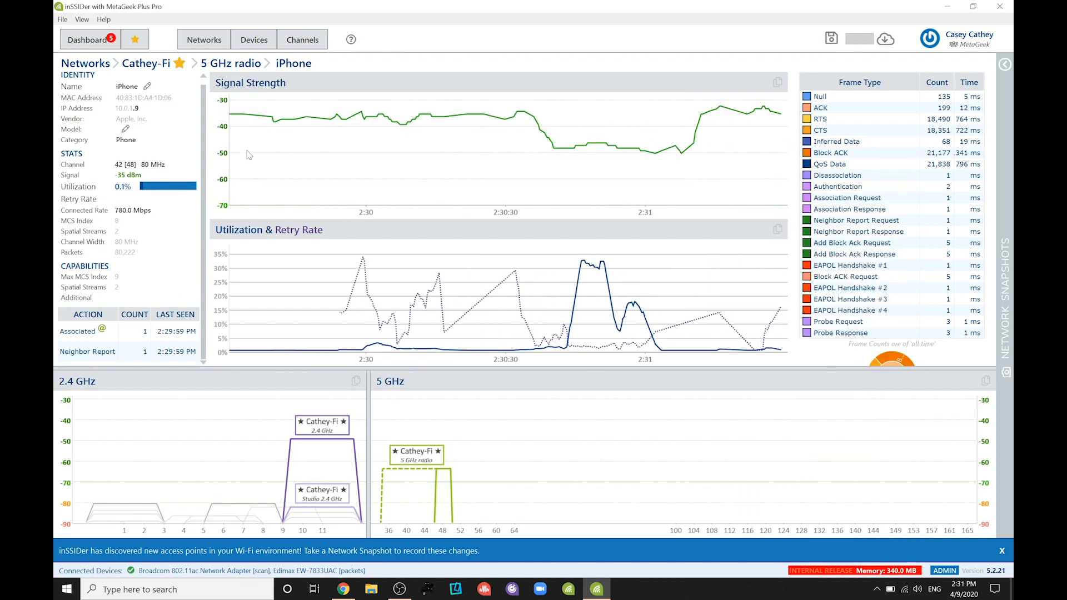
Return to the 5 GHz radio's client list and view the MacBook Pro client's details
{"action": "left_click", "coordinate": [233, 62]}
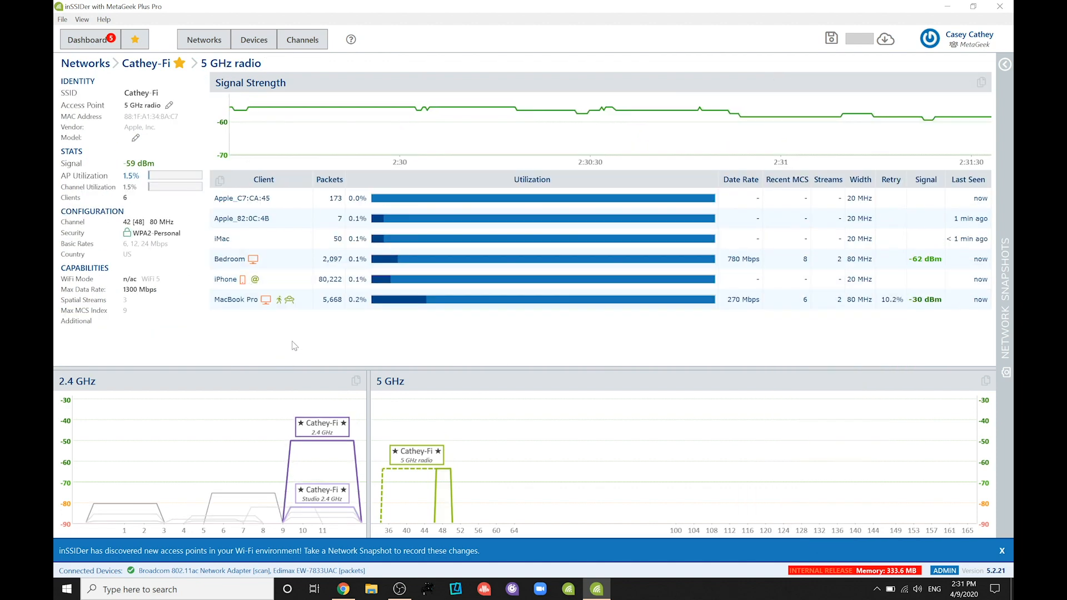
{"action": "mouse_move", "coordinate": [306, 300]}
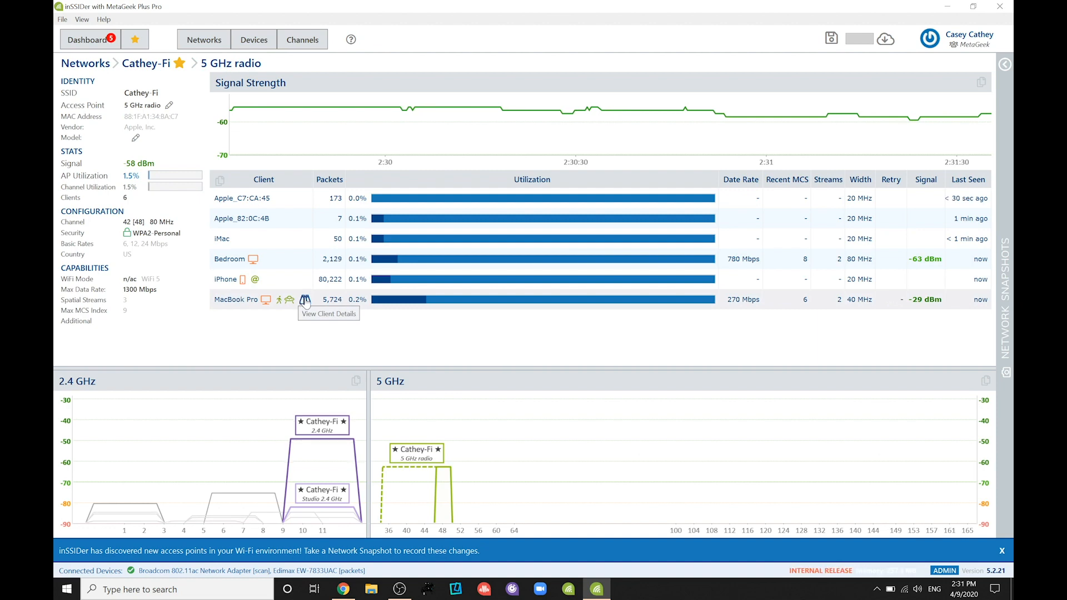
{"action": "left_click", "coordinate": [305, 300]}
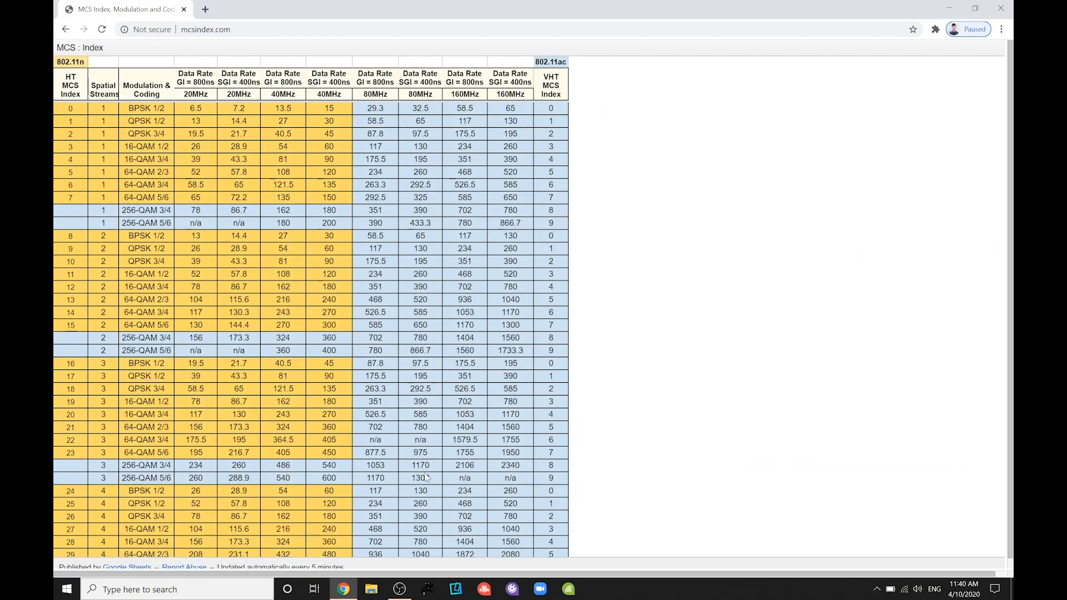
Highlight the 1300 Mbps rate for MCS 9, 3 streams and the 940 Mbps CenturyLink speed
{"action": "double_click", "coordinate": [421, 478]}
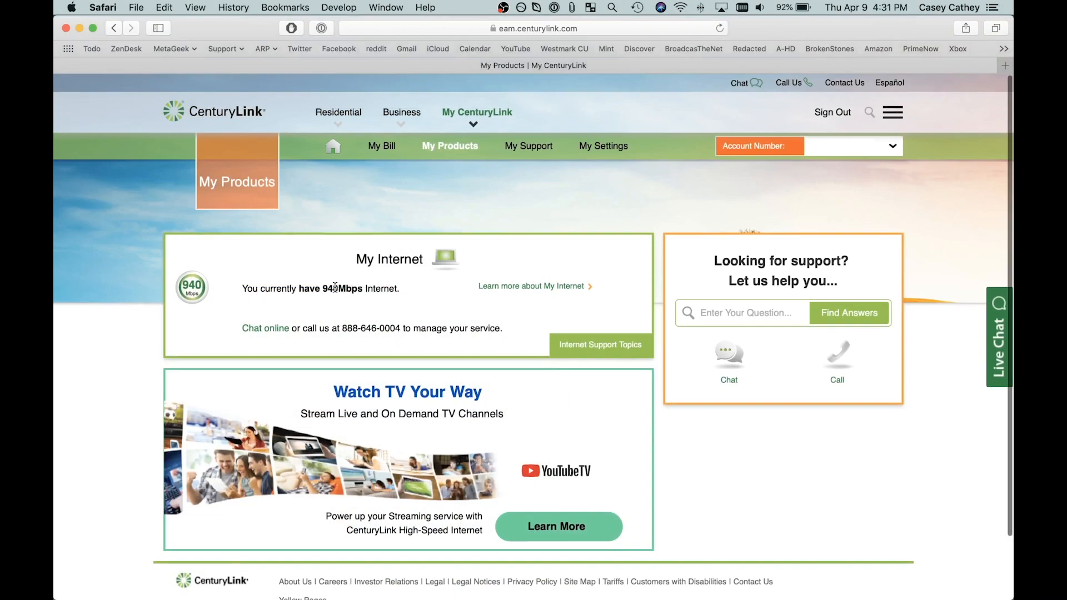
{"action": "double_click", "coordinate": [334, 289]}
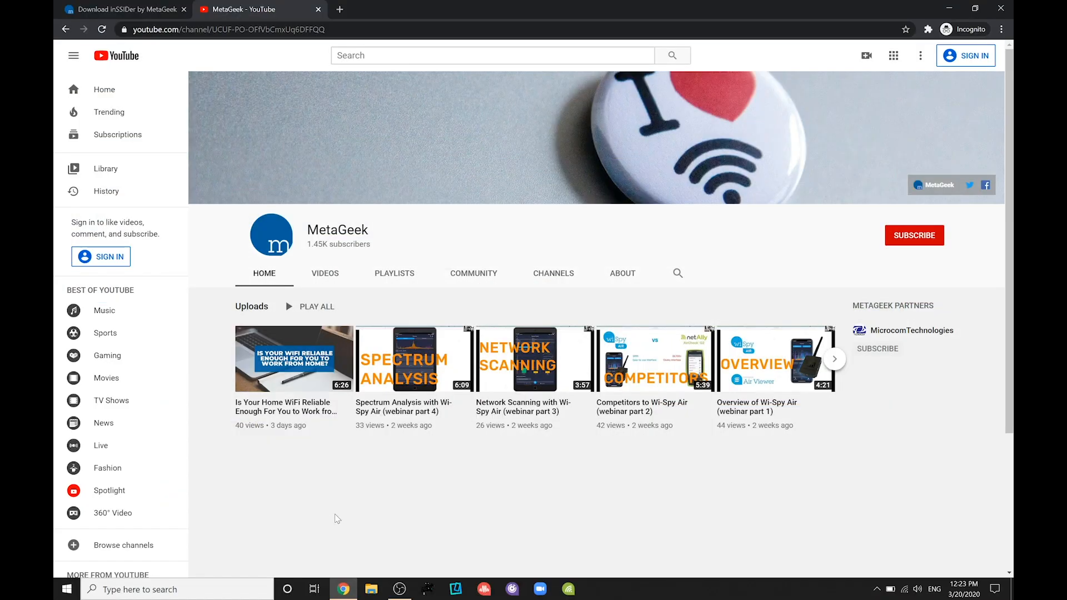
{"action": "mouse_move", "coordinate": [907, 235]}
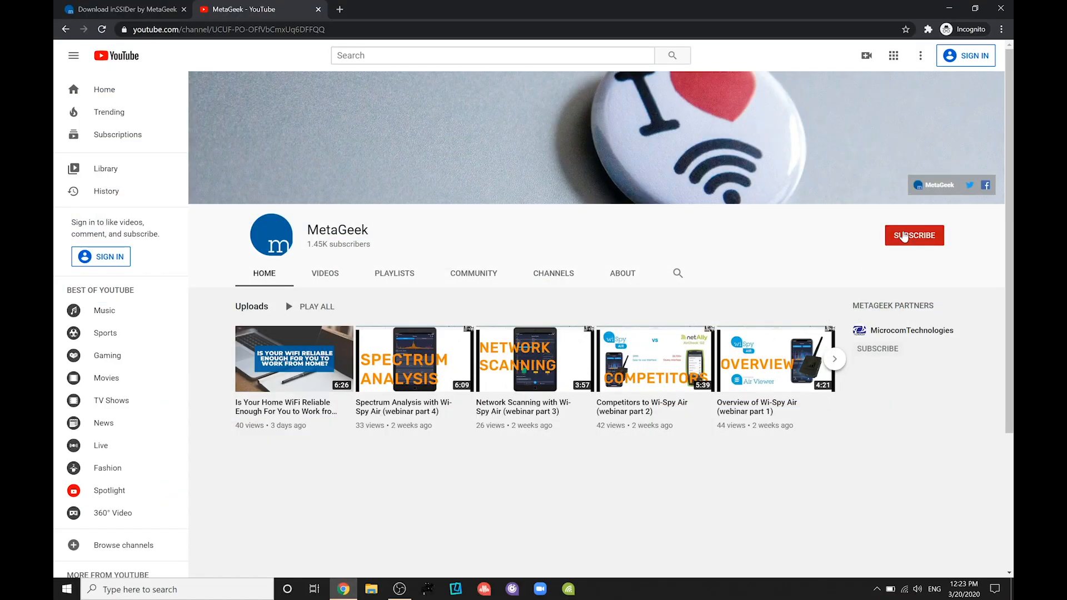